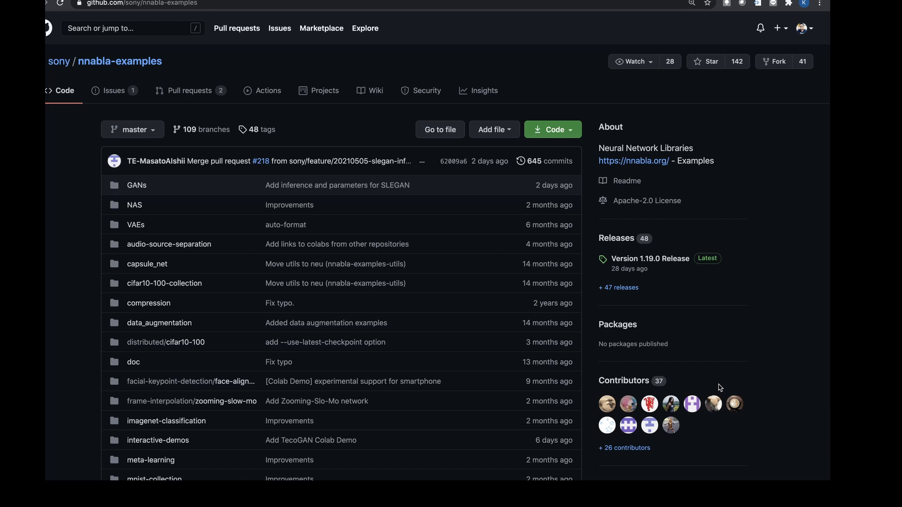
mouse_move(575, 461)
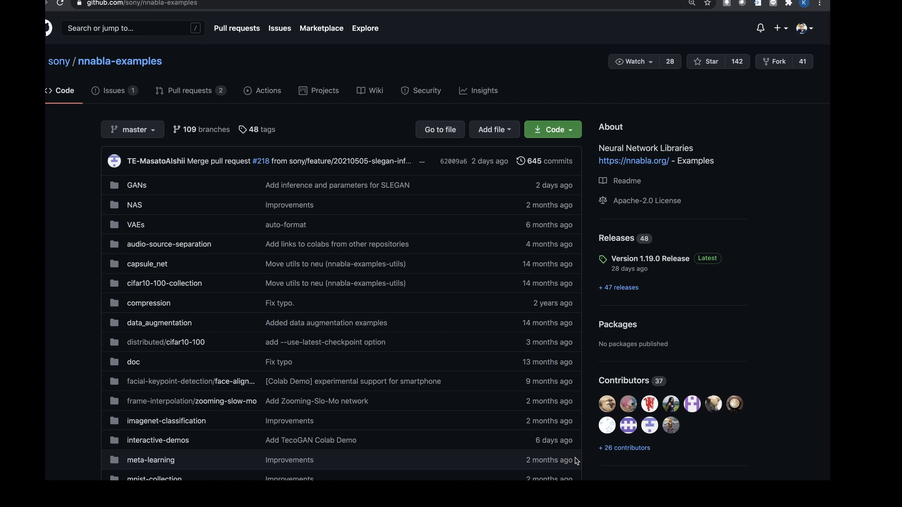
mouse_move(536, 408)
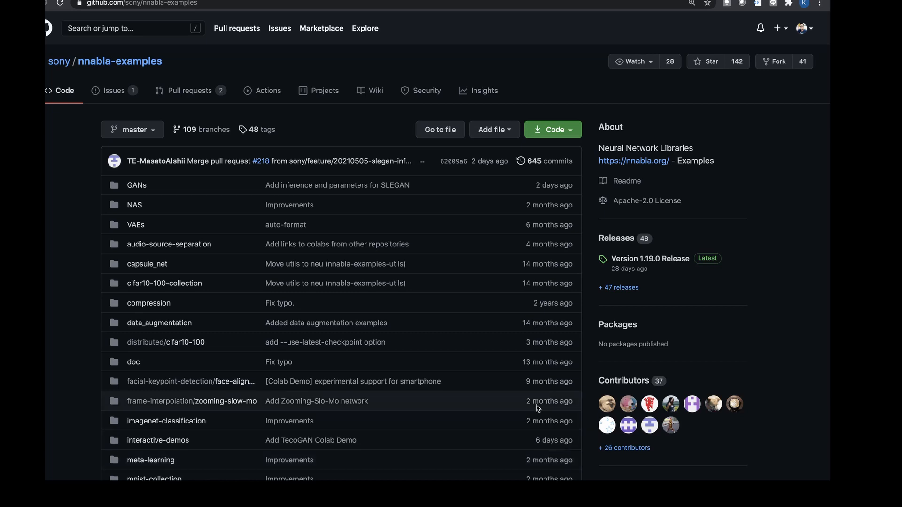
mouse_move(501, 304)
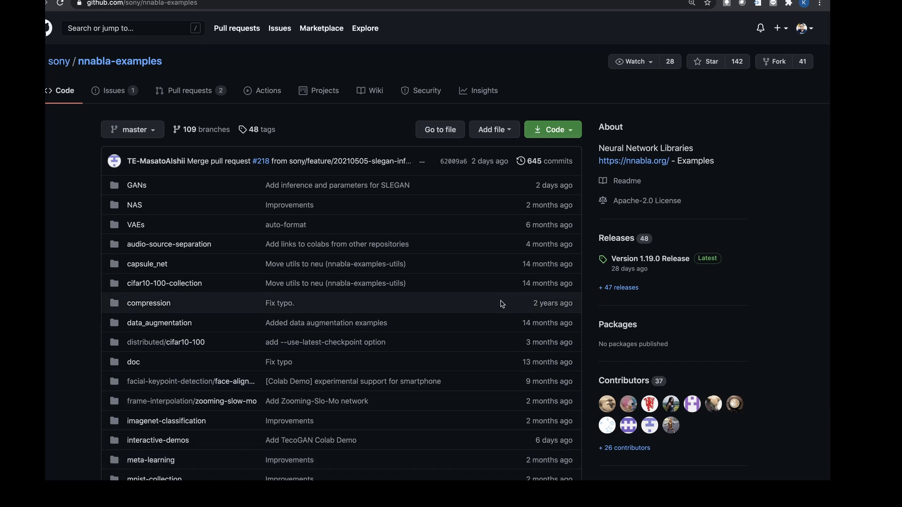
- Scroll the nnabla-examples README to the demo table and open First Order Motion Model in Colab
scroll(down, 3)
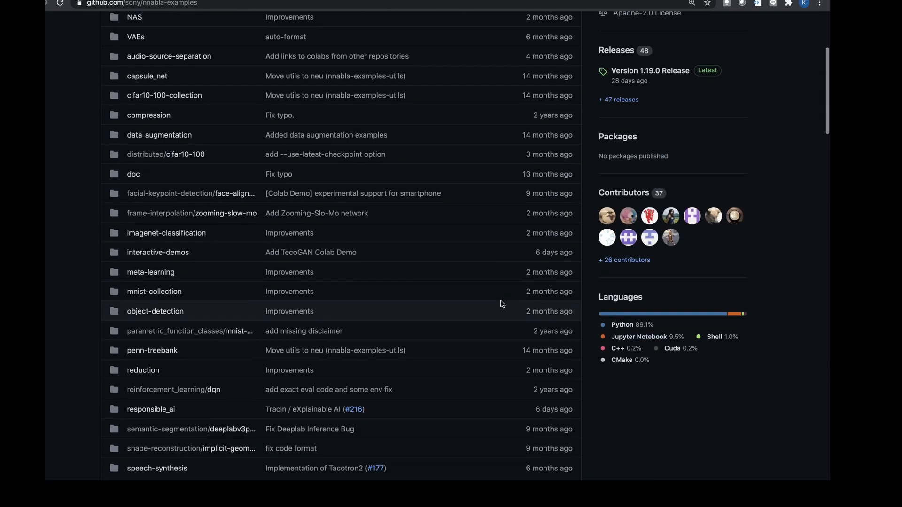
scroll(down, 3)
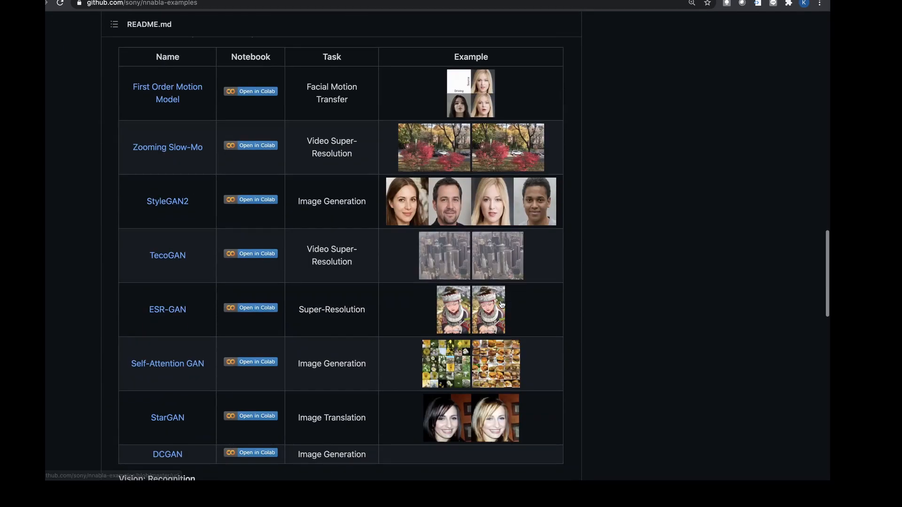
scroll(up, 3)
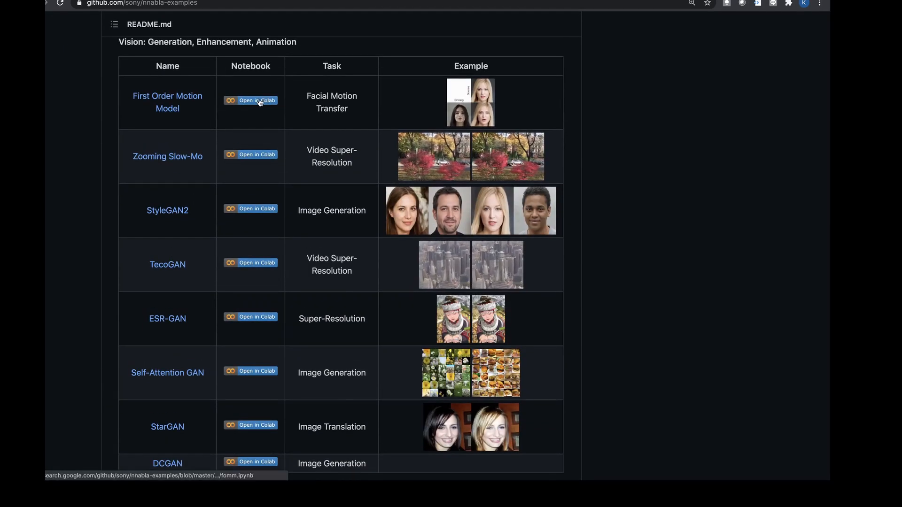
mouse_move(257, 100)
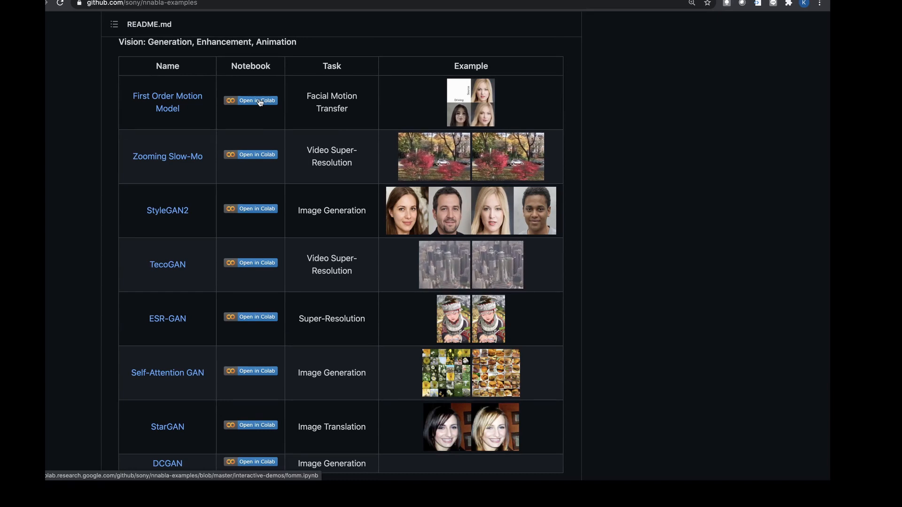
click(250, 100)
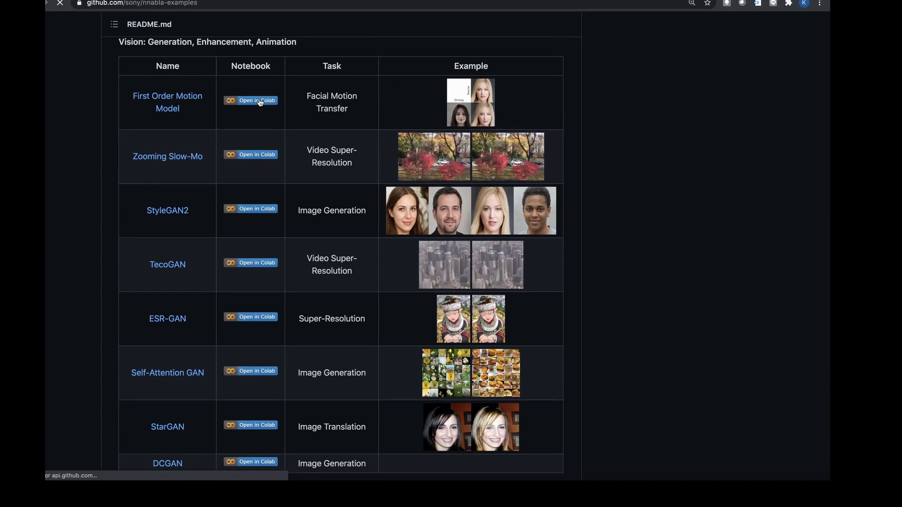
- Let the fomm.ipynb notebook load in Colab and show its introduction and Preparation section
click(250, 101)
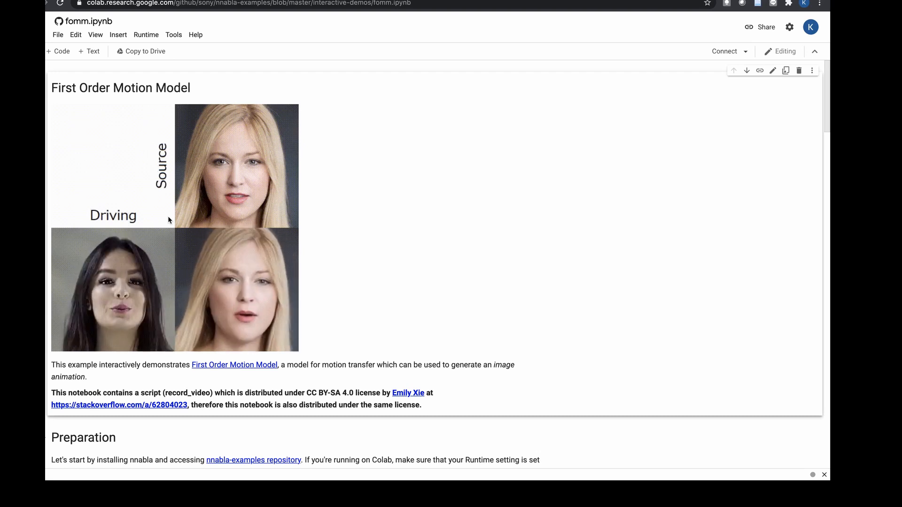
mouse_move(225, 124)
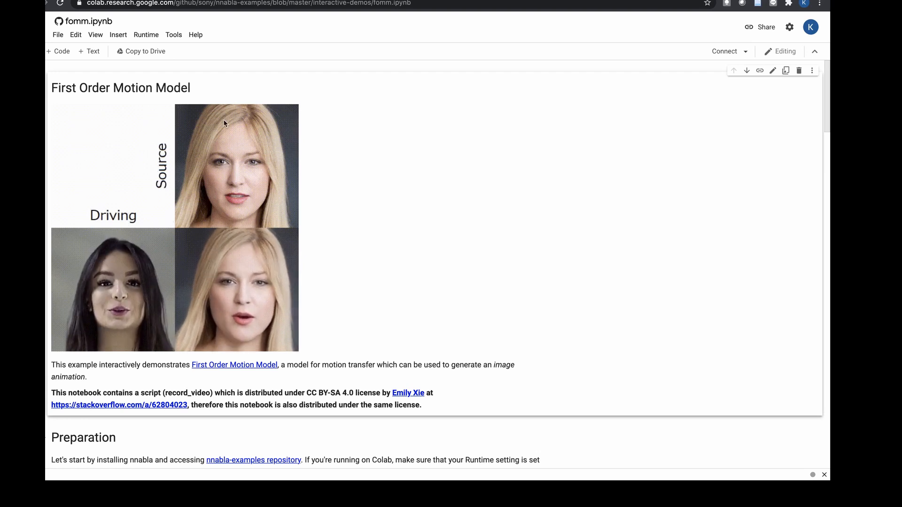
mouse_move(221, 123)
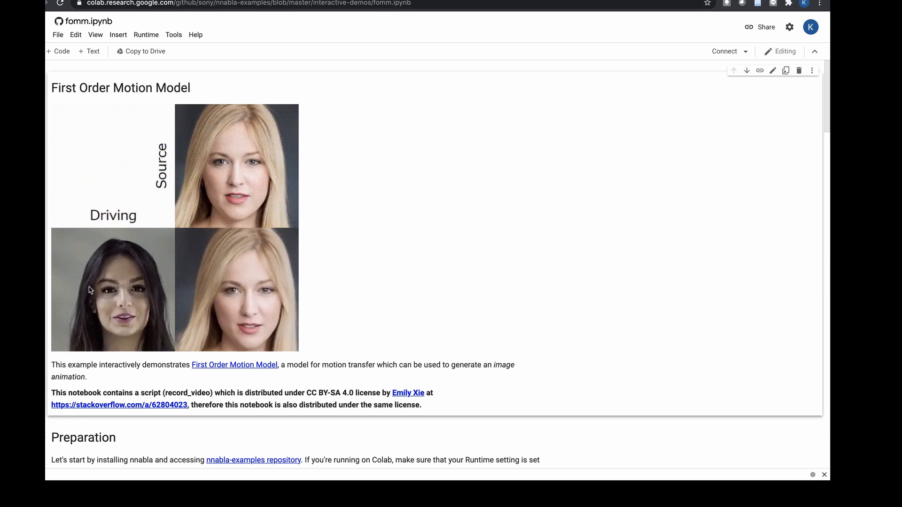
mouse_move(113, 249)
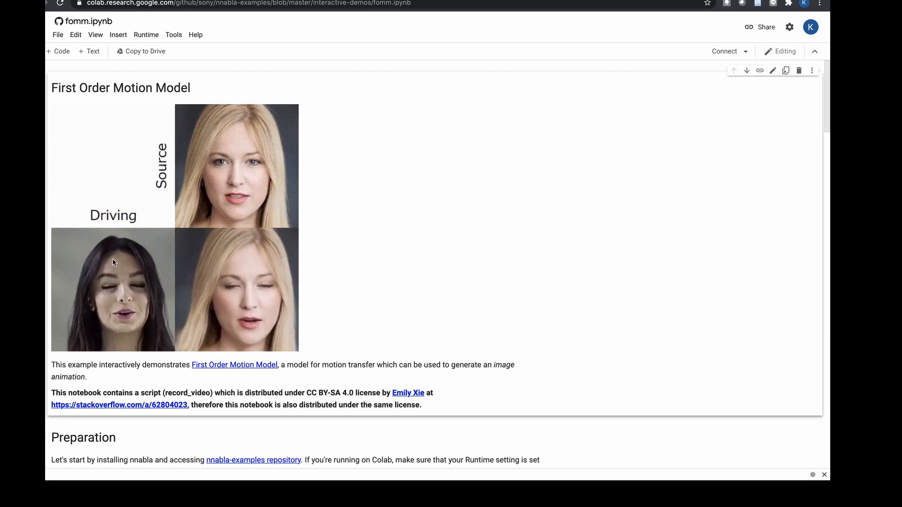
mouse_move(261, 294)
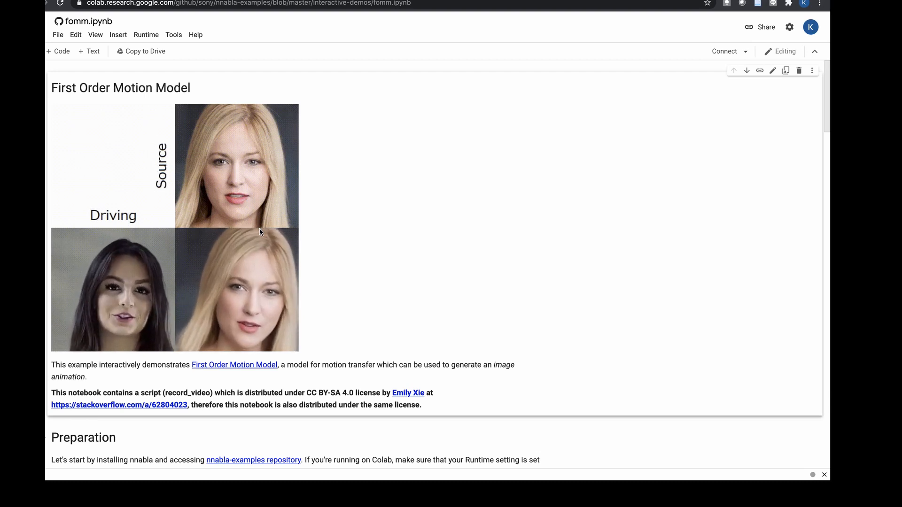
scroll(down, 3)
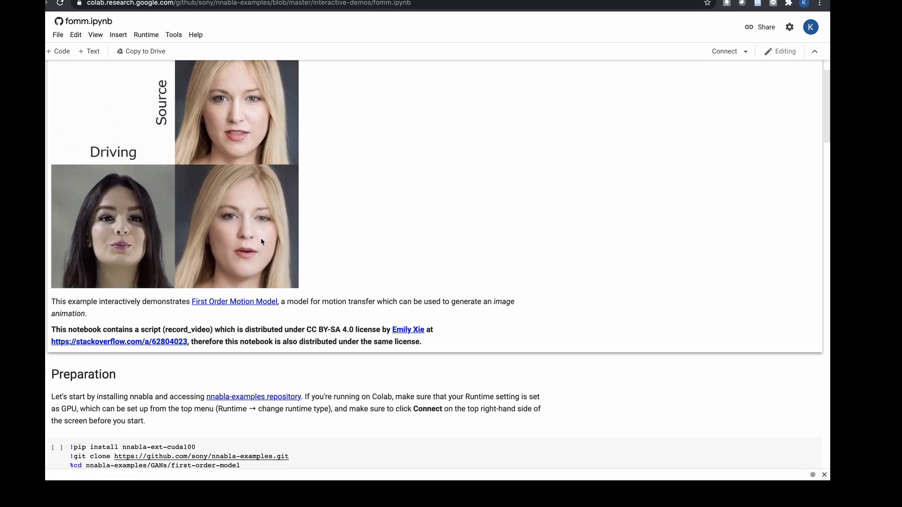
scroll(down, 3)
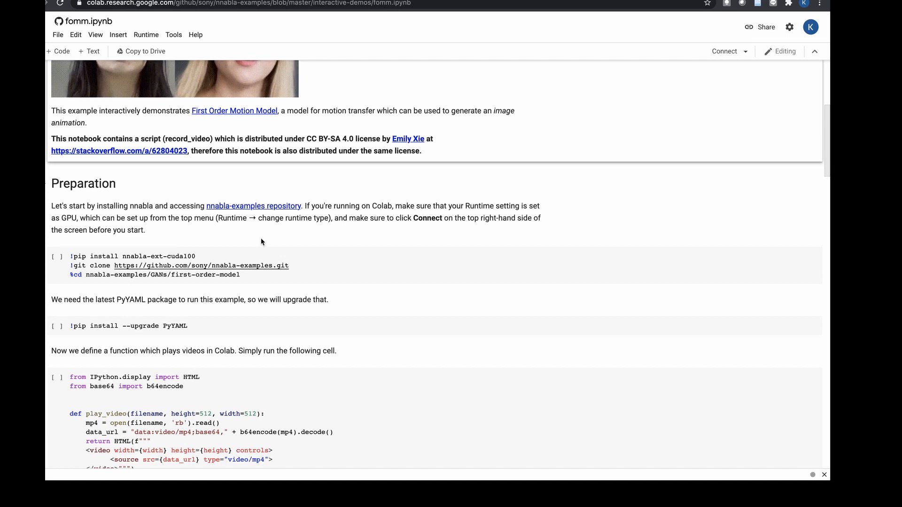
mouse_move(186, 166)
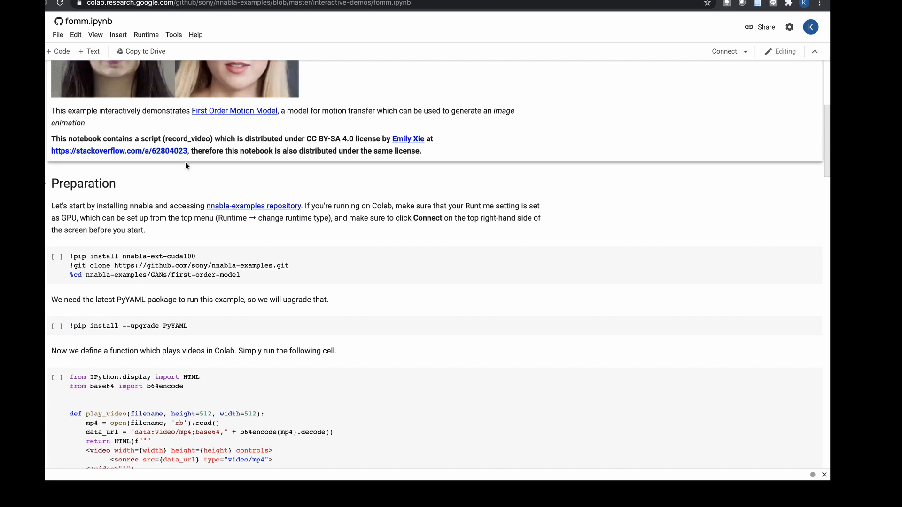
click(146, 34)
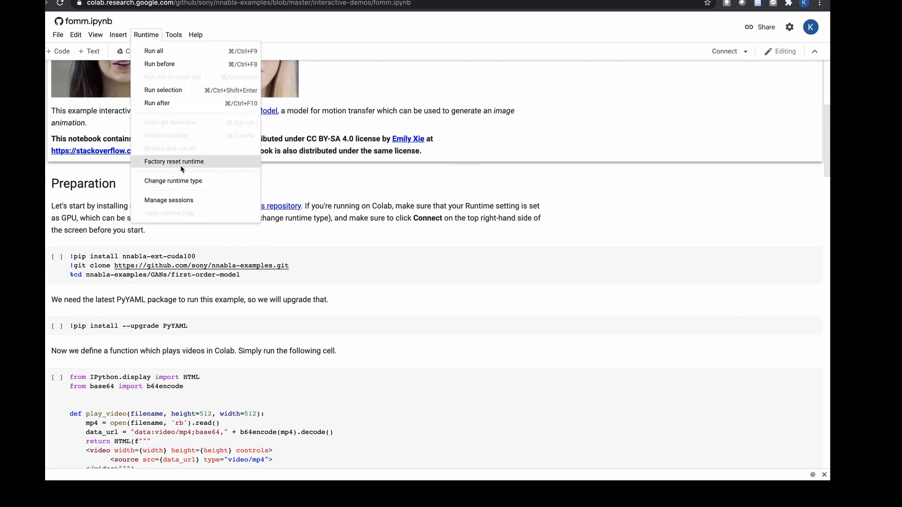
click(172, 180)
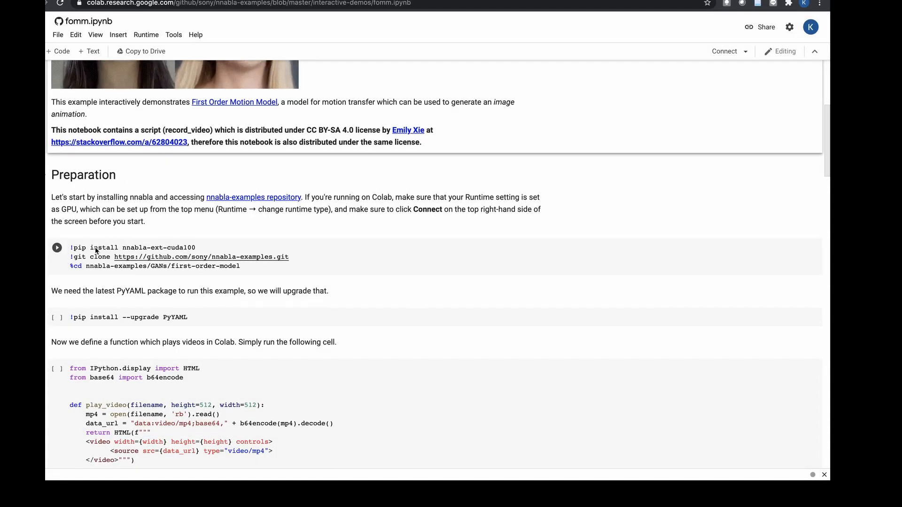
scroll(down, 3)
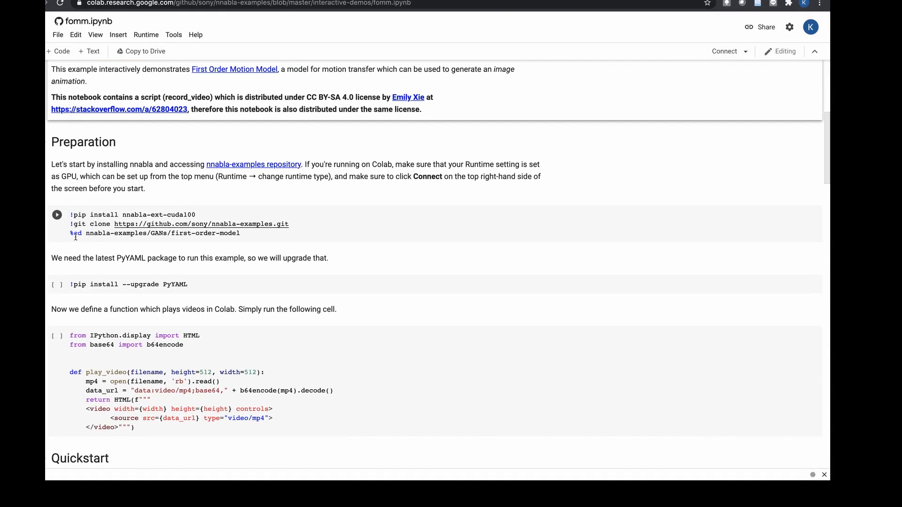
- Run the nnabla install and clone cell despite the warning, then the PyYAML upgrade cell
click(56, 215)
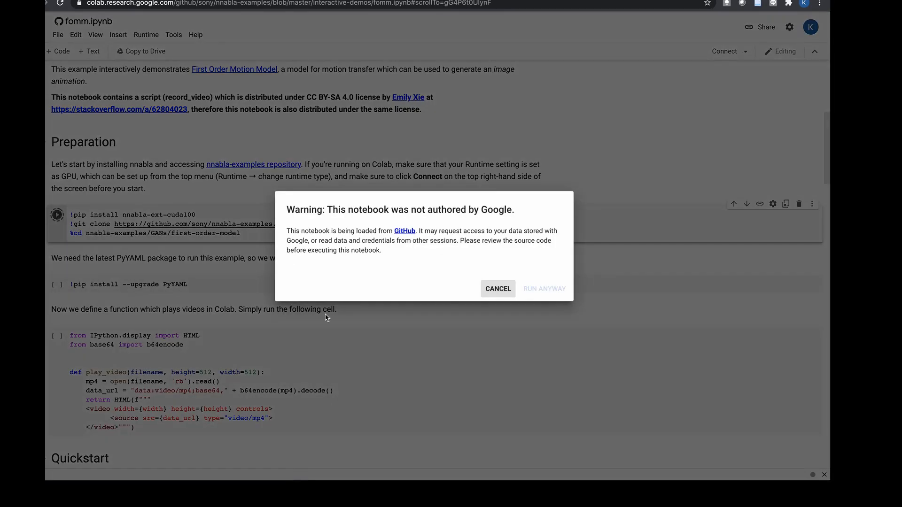
click(543, 288)
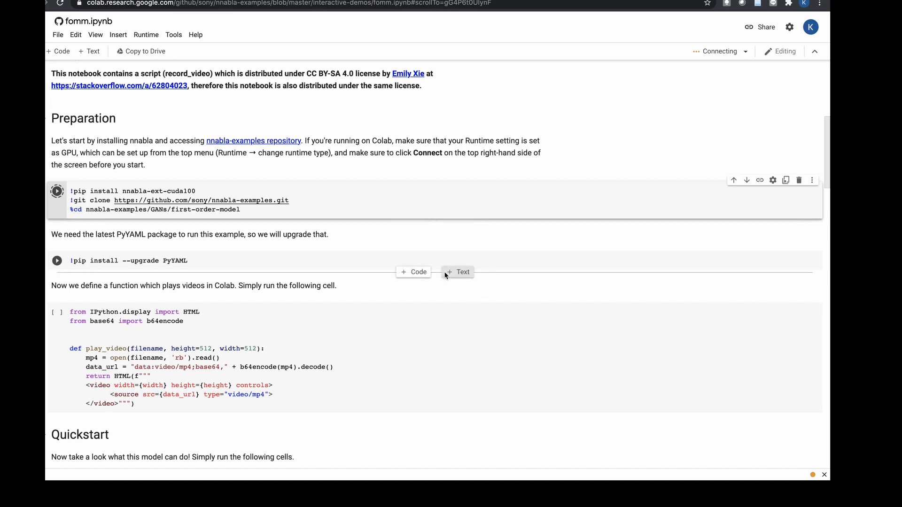
mouse_move(457, 272)
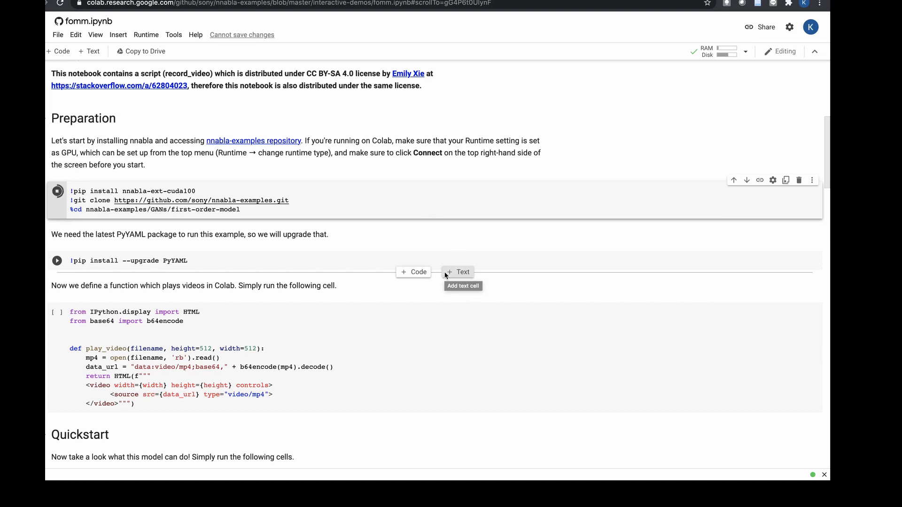
click(57, 191)
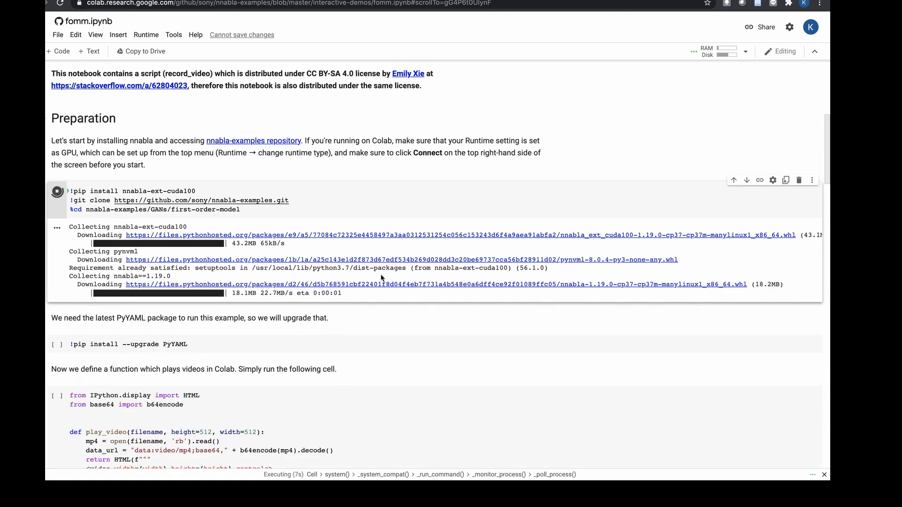
scroll(down, 3)
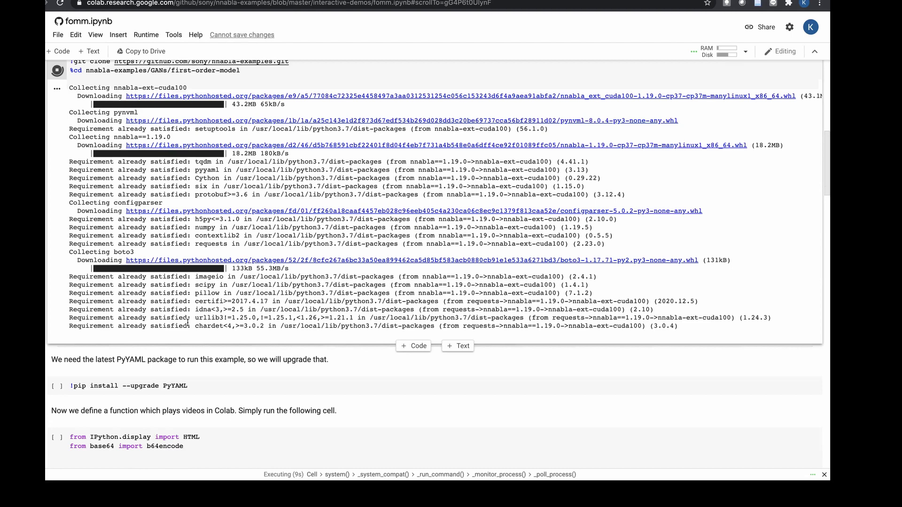
scroll(down, 3)
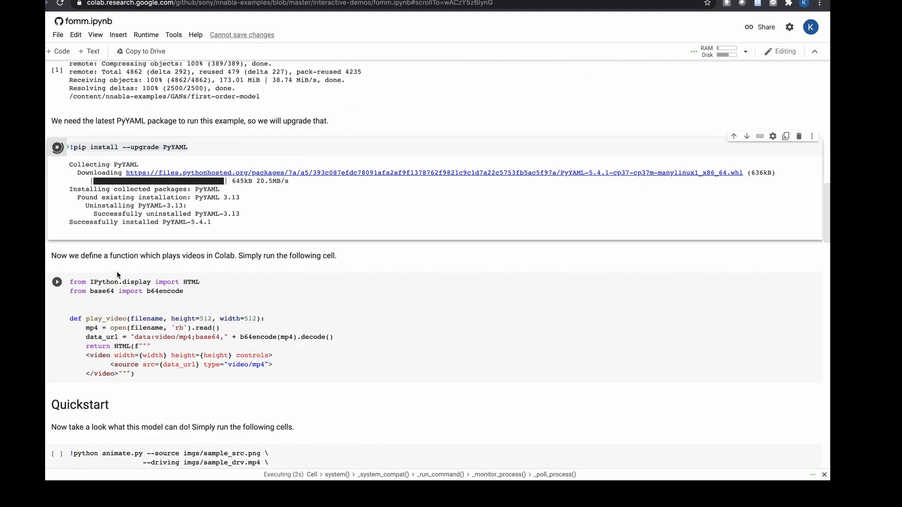
- Scroll past the play_video helper cell down to the Quickstart animation cells
scroll(down, 3)
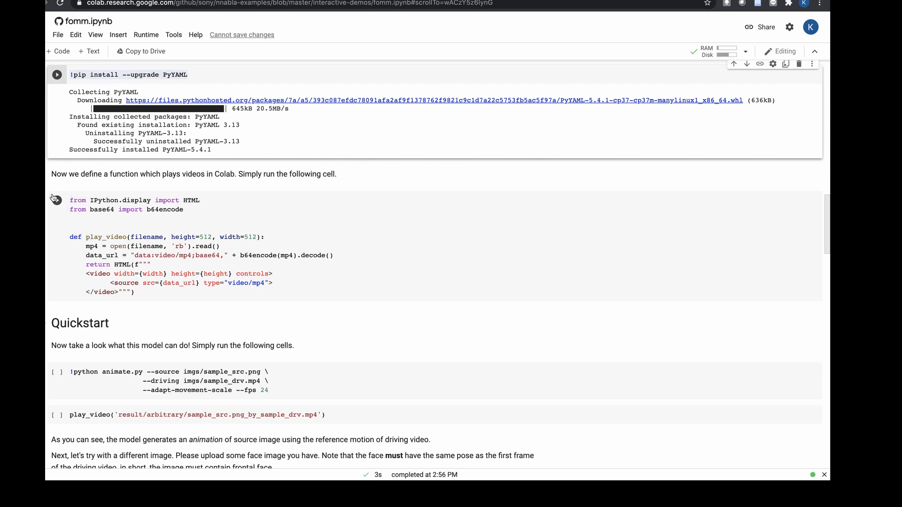
scroll(down, 3)
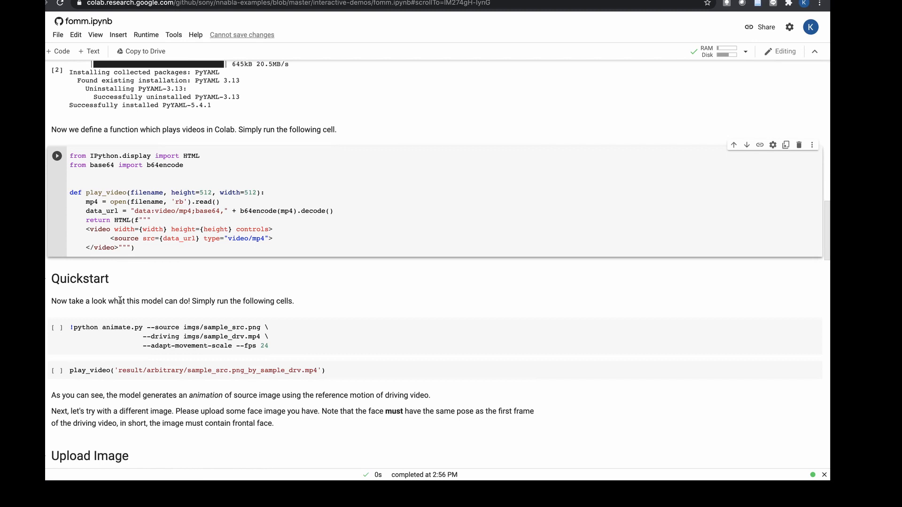
scroll(down, 3)
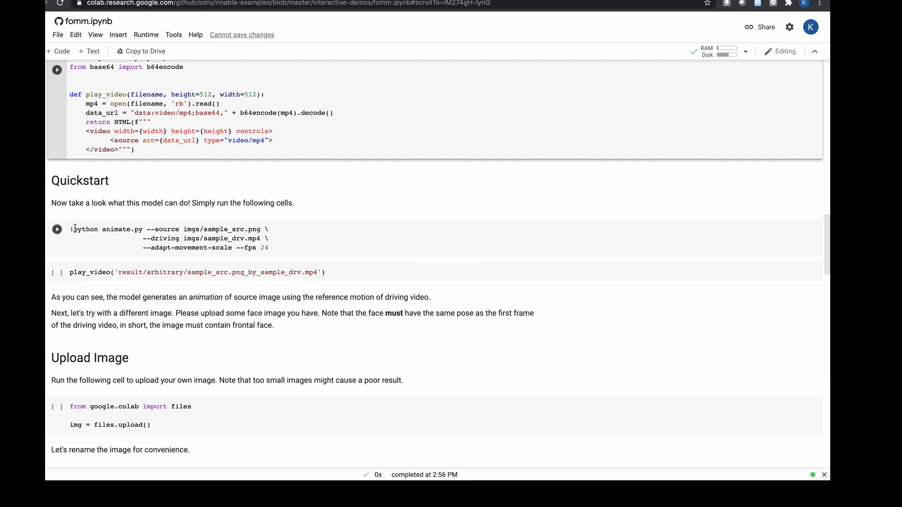
- Run the animate.py Quickstart cell to generate the sample animation's 125 frames
click(56, 228)
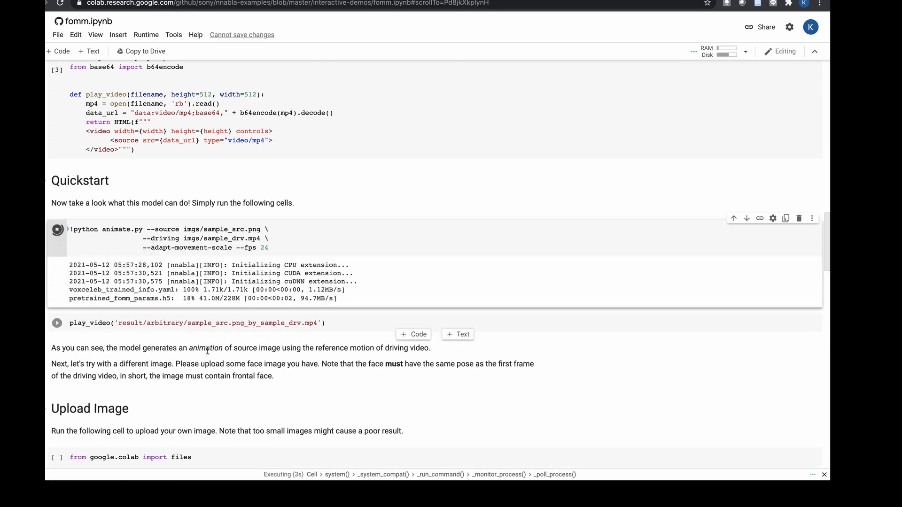
scroll(down, 3)
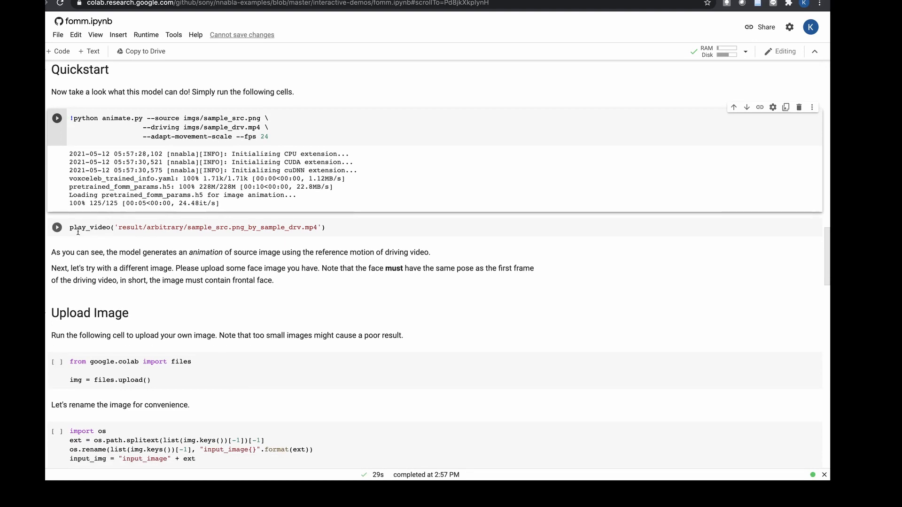
- Run the play_video cell to show the sample result, then scroll toward Upload Image
click(56, 228)
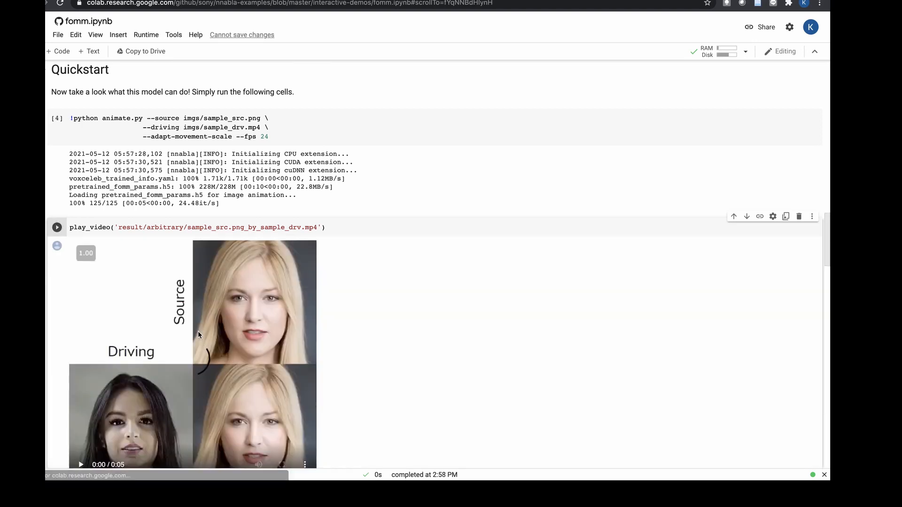
scroll(down, 3)
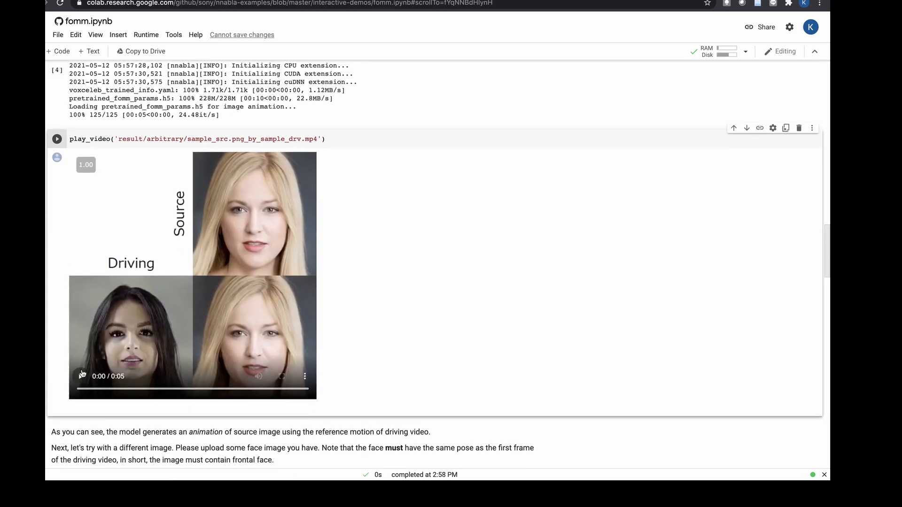
scroll(down, 3)
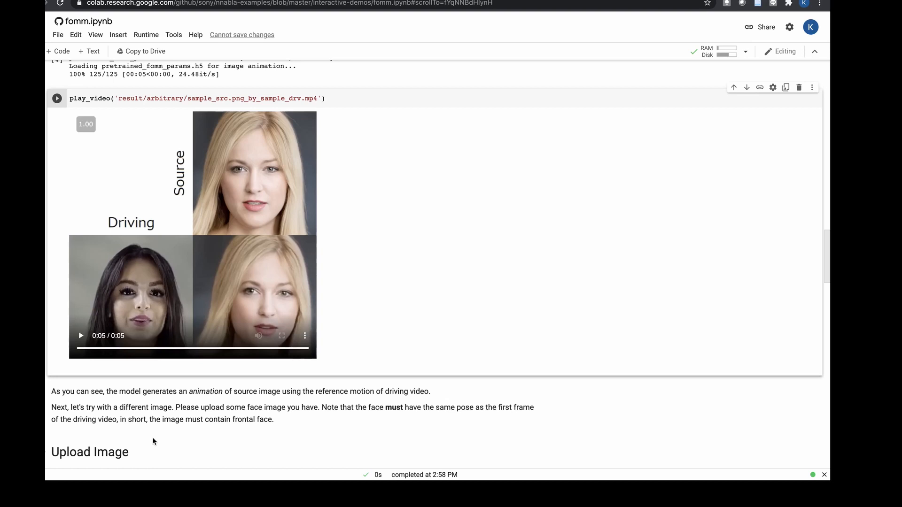
mouse_move(181, 387)
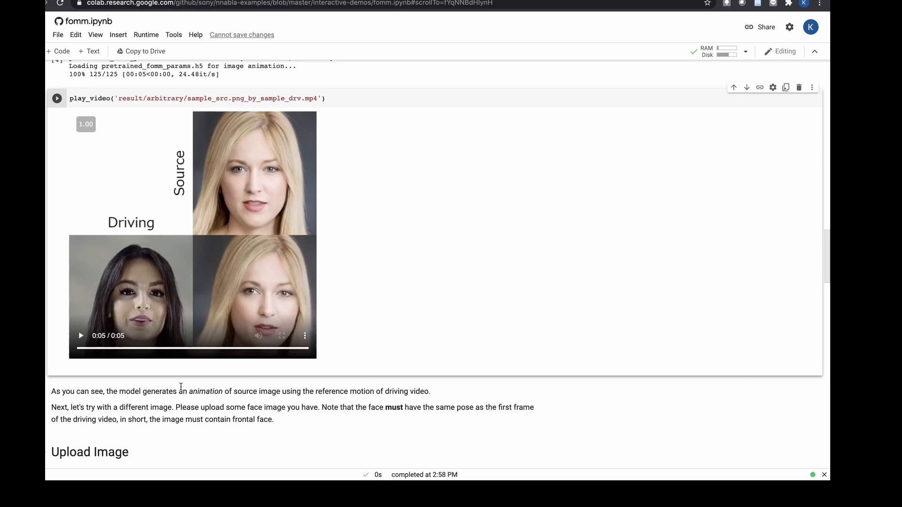
mouse_move(197, 332)
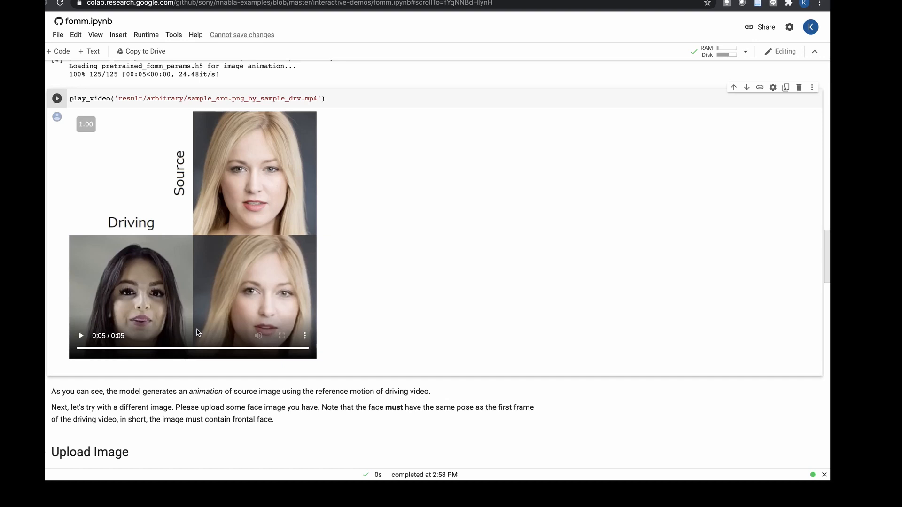
mouse_move(65, 123)
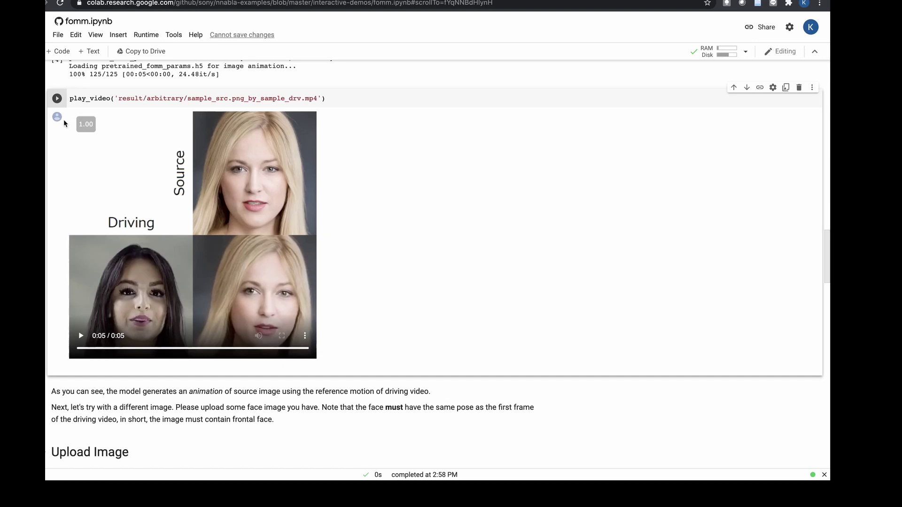
scroll(down, 3)
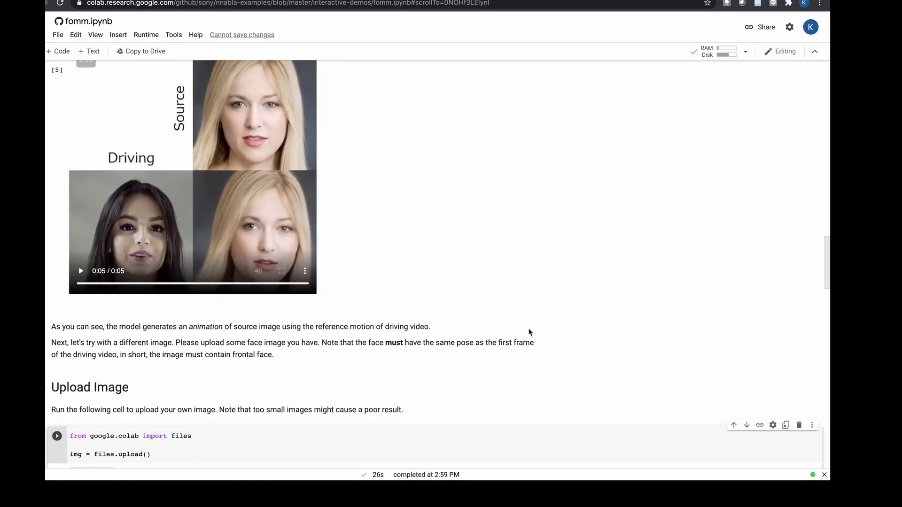
mouse_move(418, 352)
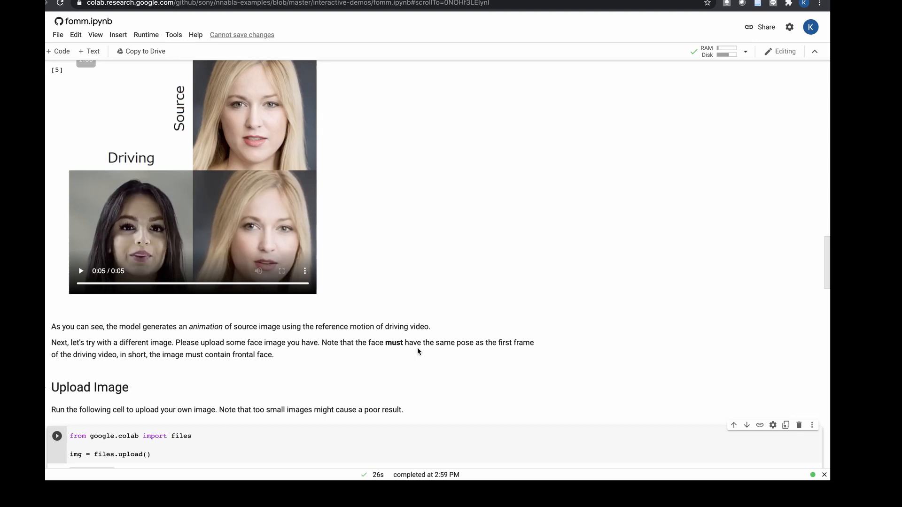
- Run the files.upload() cell and upload seed42.png from the computer
click(57, 436)
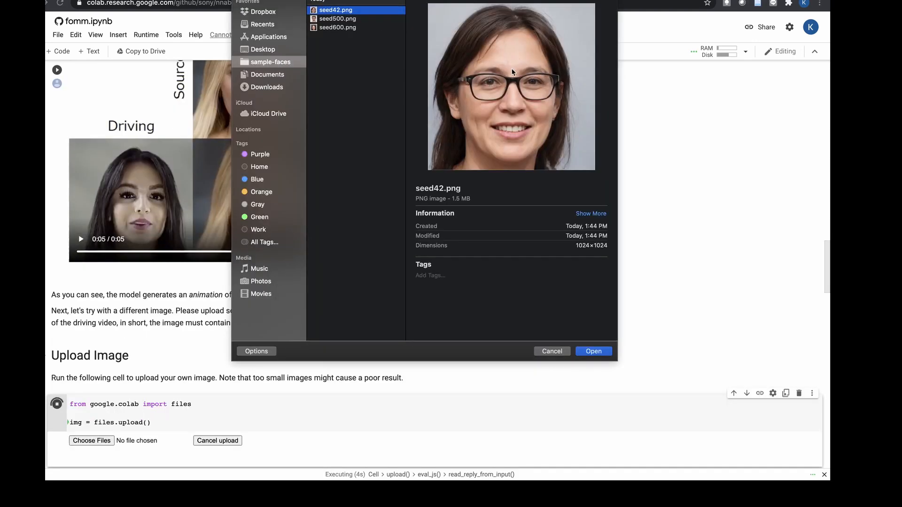
mouse_move(608, 342)
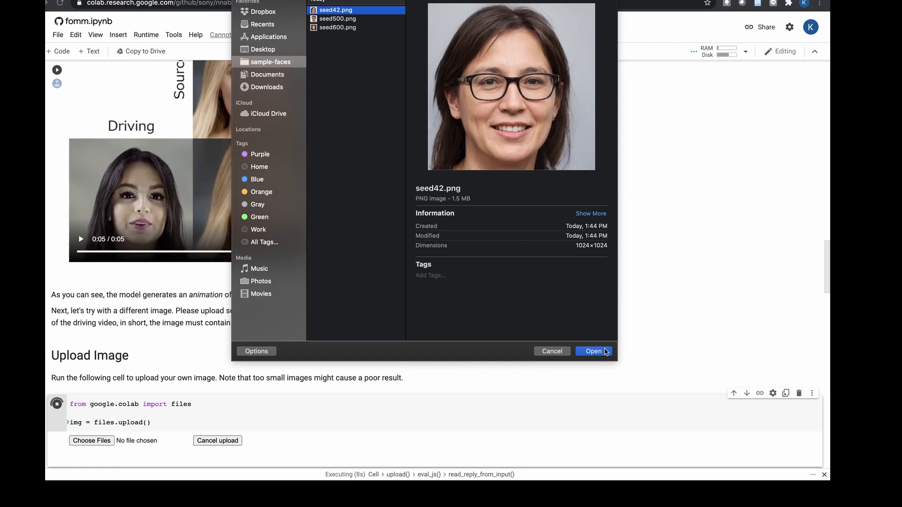
mouse_move(612, 344)
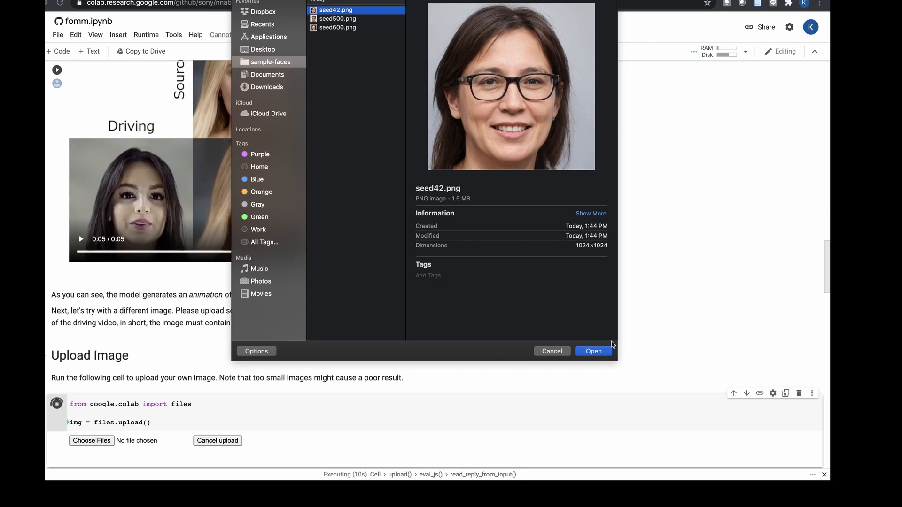
click(593, 351)
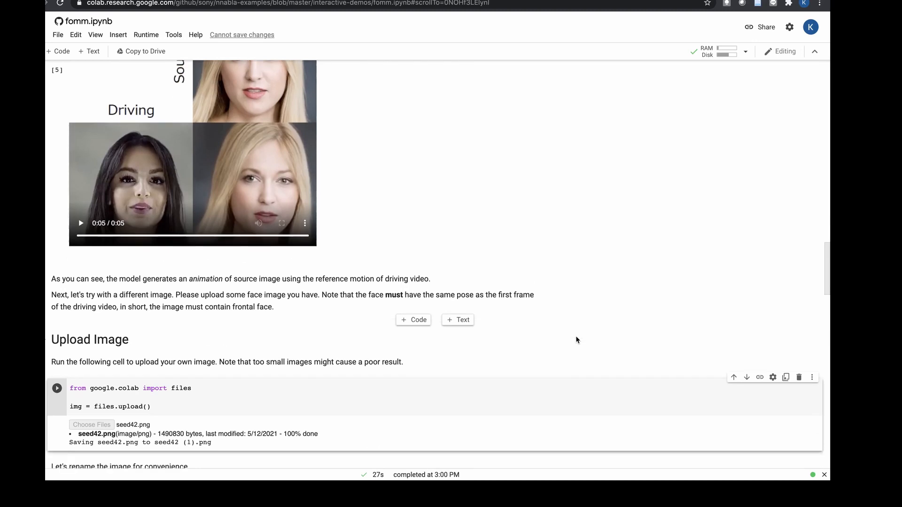
- Animate the renamed input_image with the sample driving video via animate.py --source $input_img
scroll(down, 3)
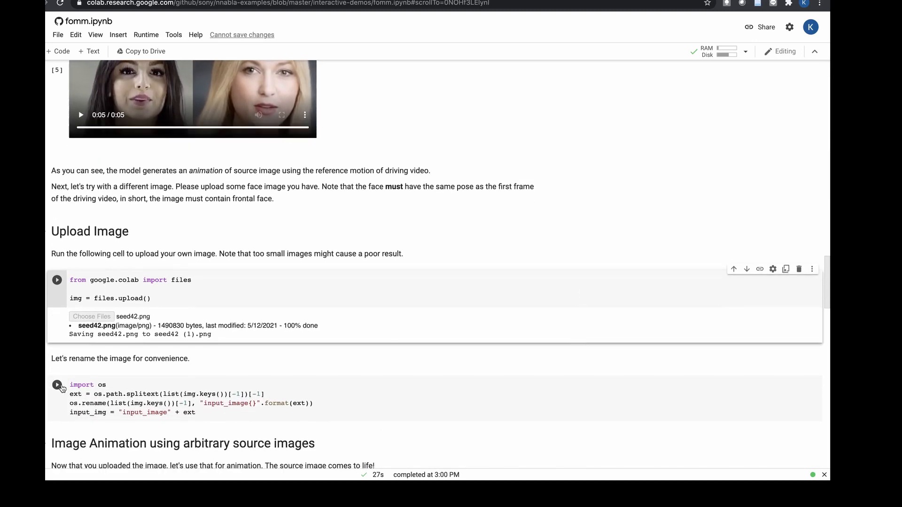
scroll(down, 3)
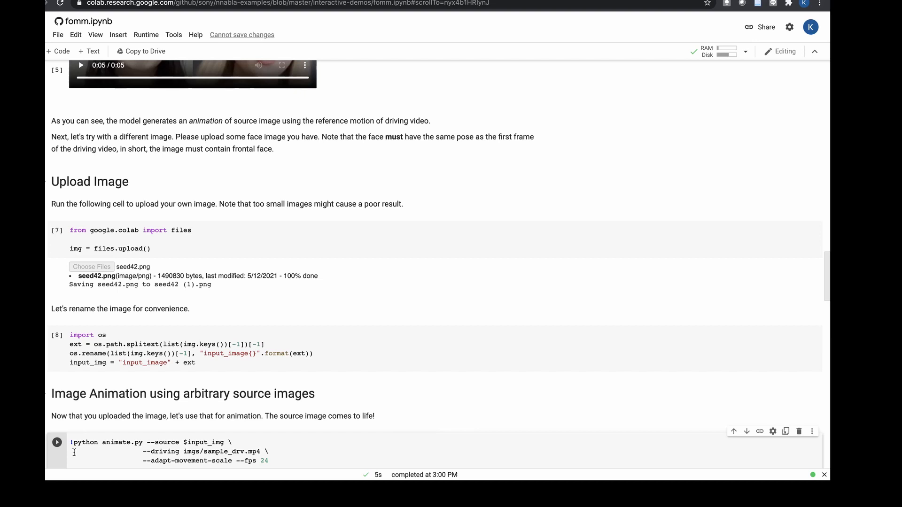
click(56, 442)
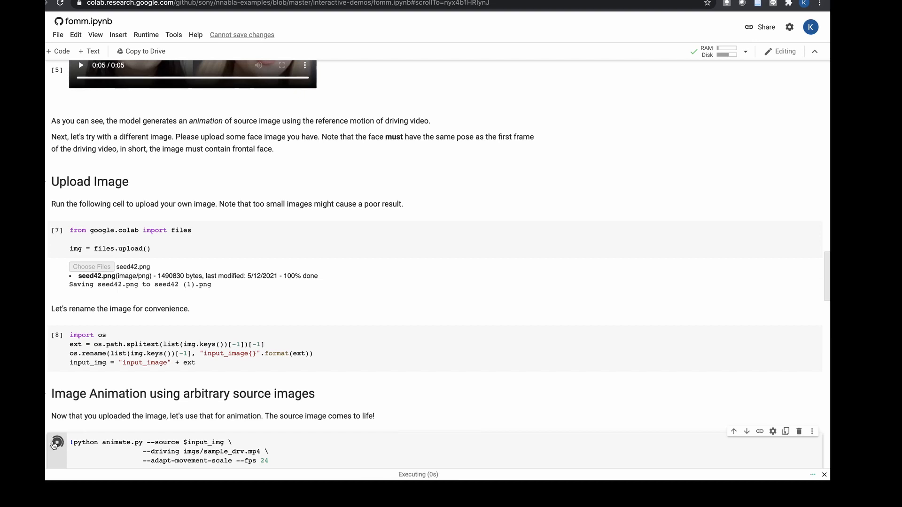
scroll(down, 3)
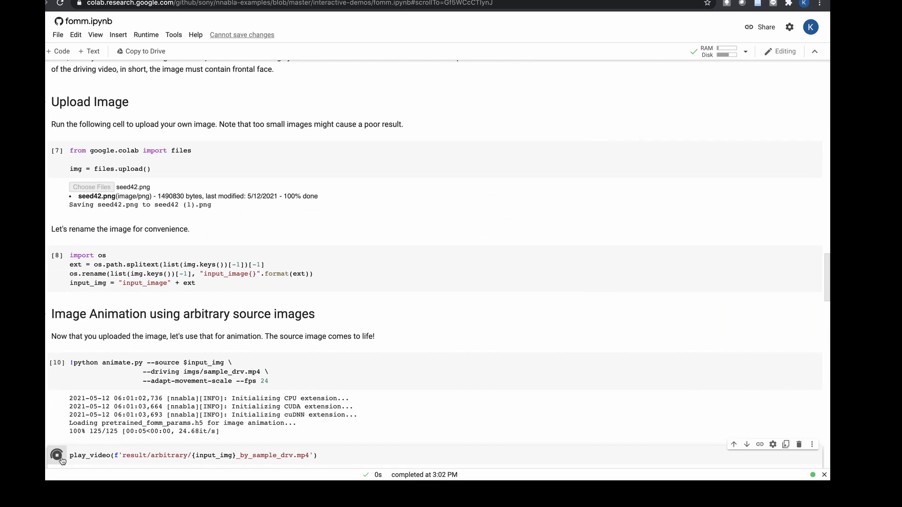
click(57, 459)
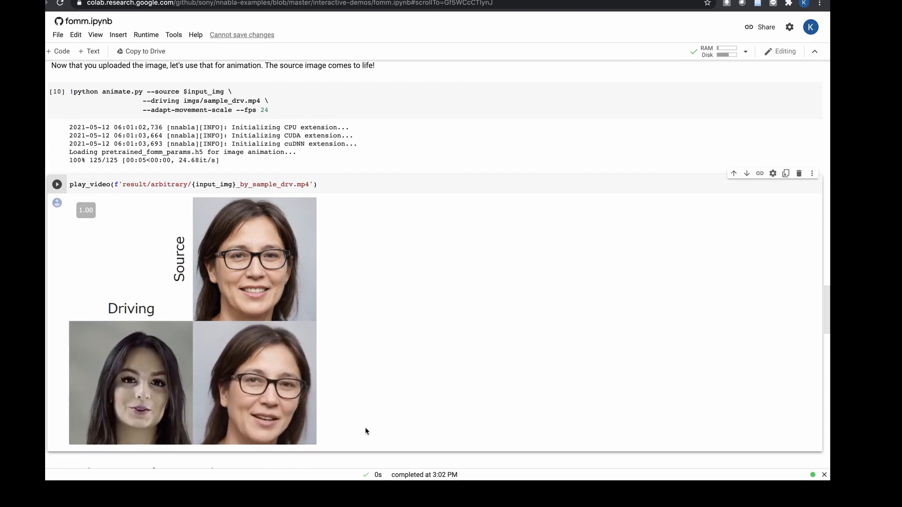
scroll(down, 3)
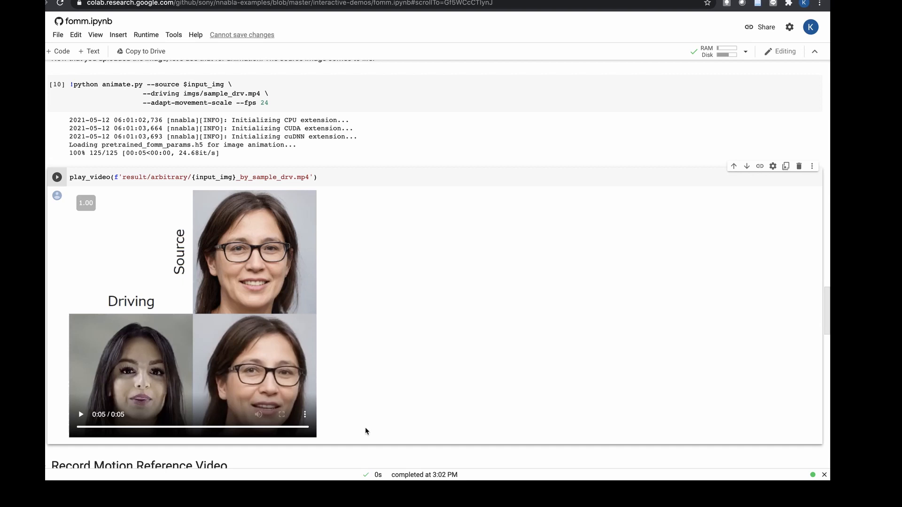
mouse_move(273, 253)
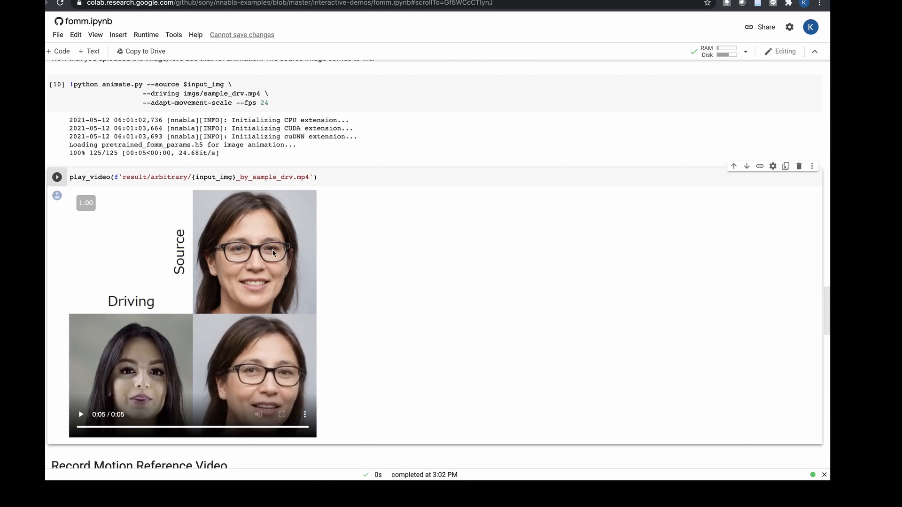
mouse_move(249, 386)
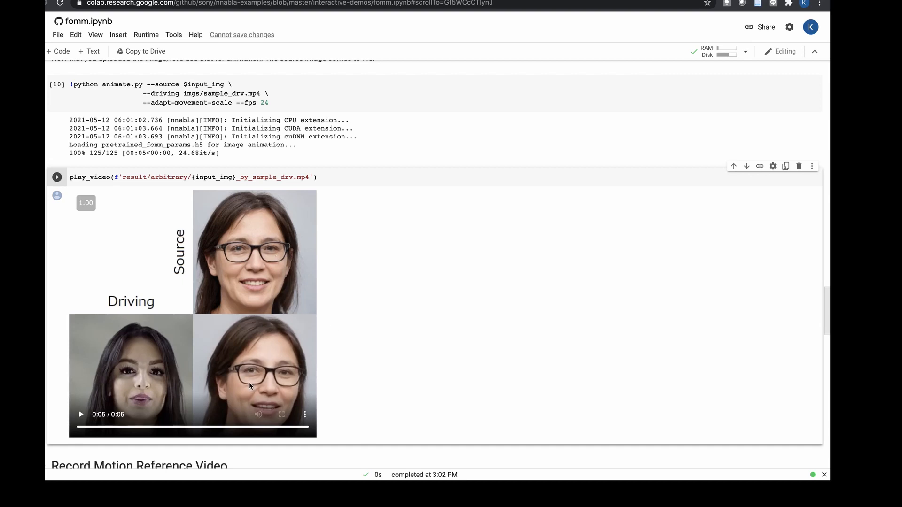
mouse_move(403, 342)
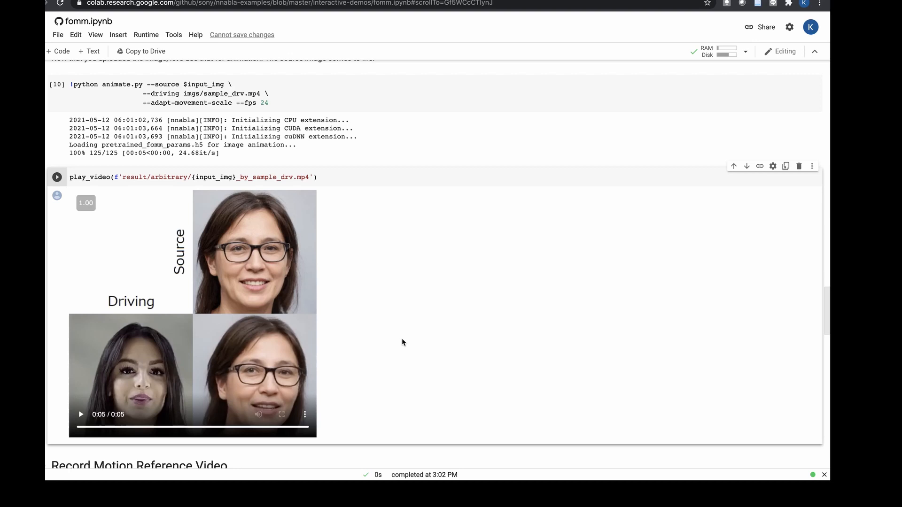
scroll(down, 3)
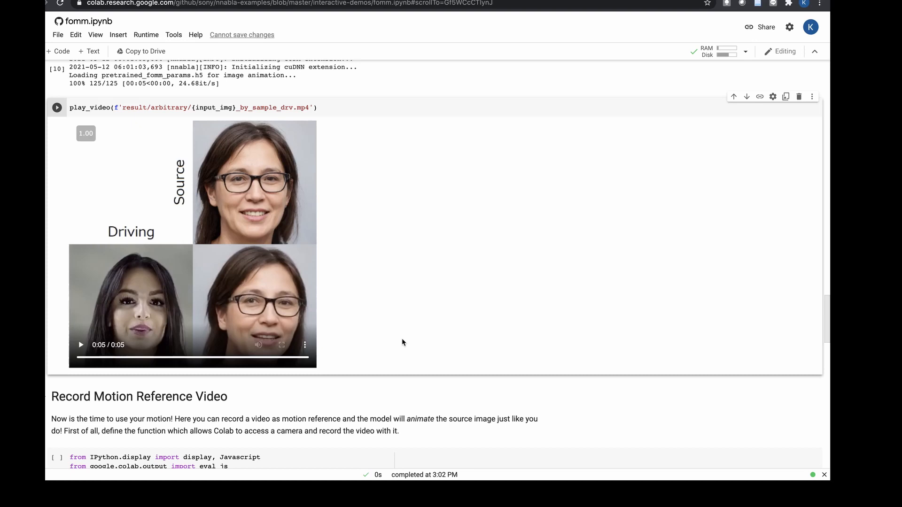
- Scroll to the record_video definition cell and the recording cell below it
scroll(down, 3)
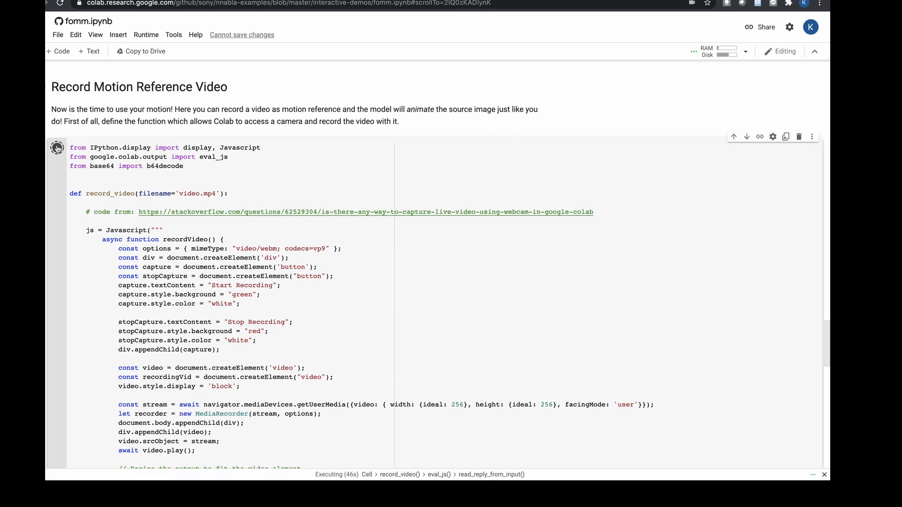
mouse_move(57, 145)
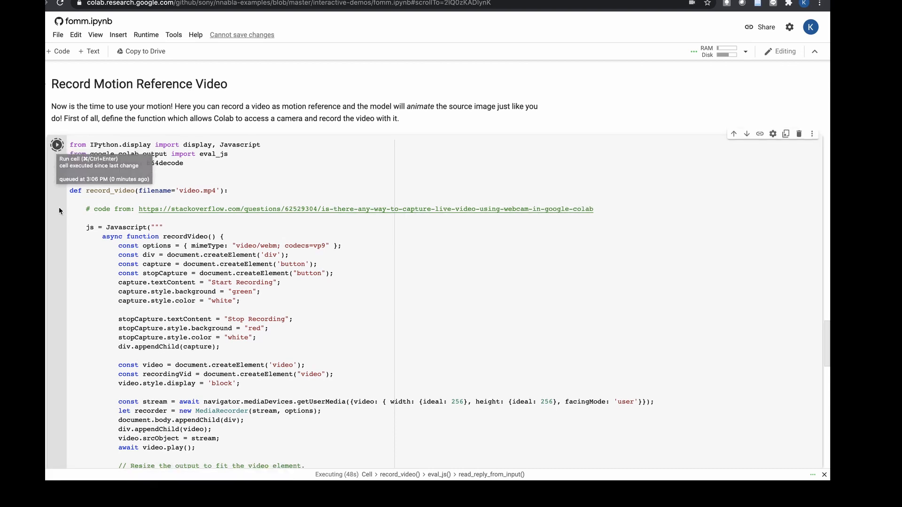
scroll(down, 3)
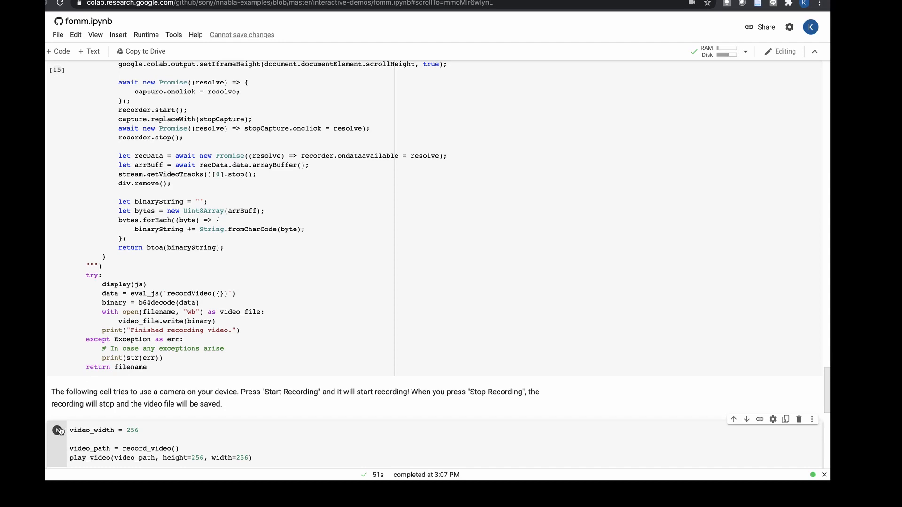
mouse_move(57, 431)
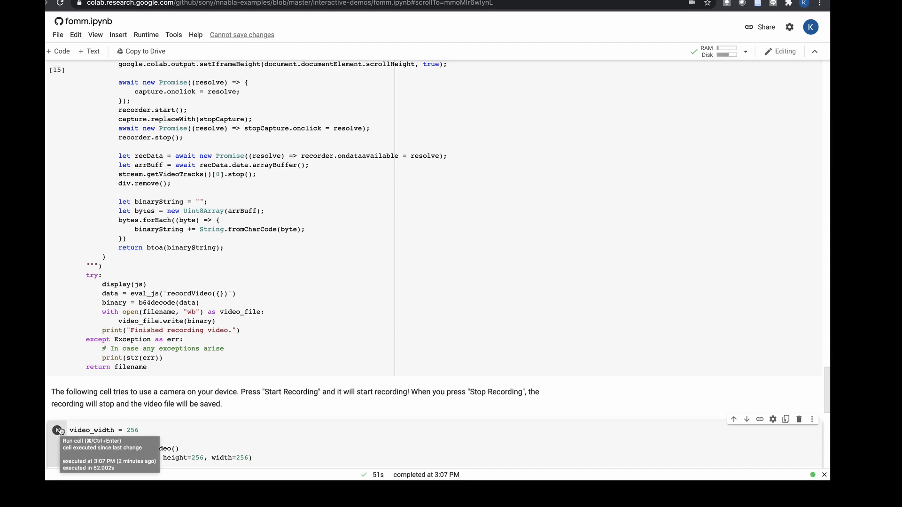
- Run the recording cell, then start and stop a webcam recording of yourself
click(57, 429)
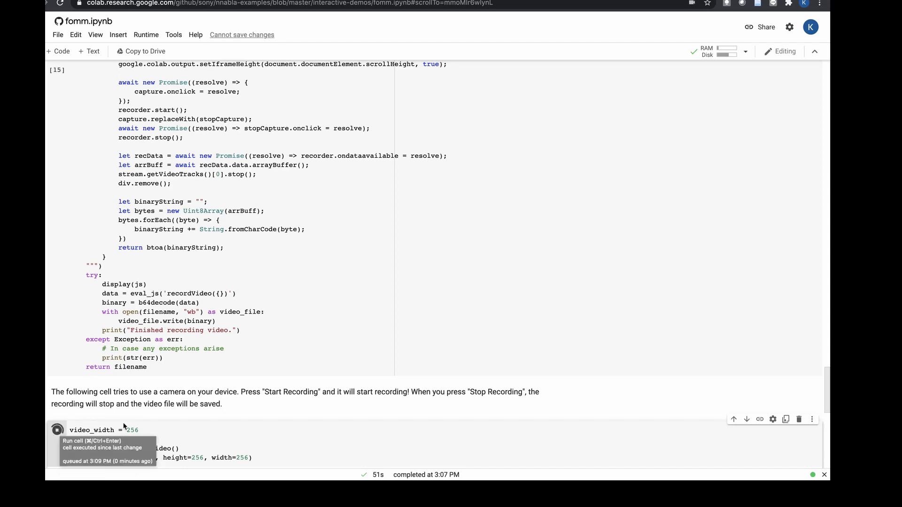
click(57, 430)
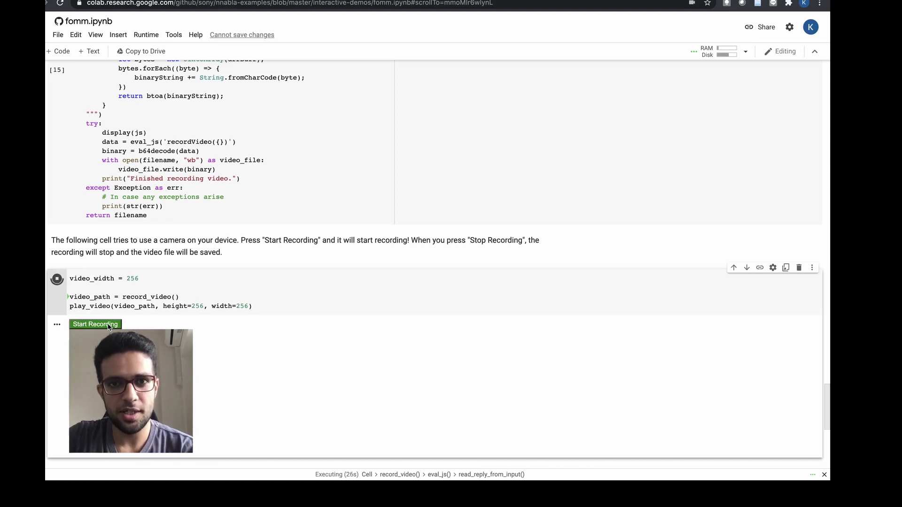
click(95, 323)
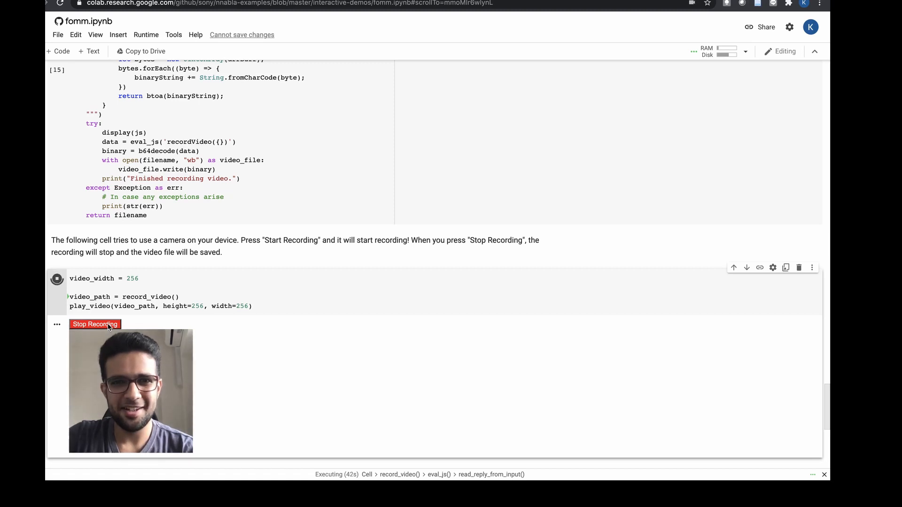
click(94, 324)
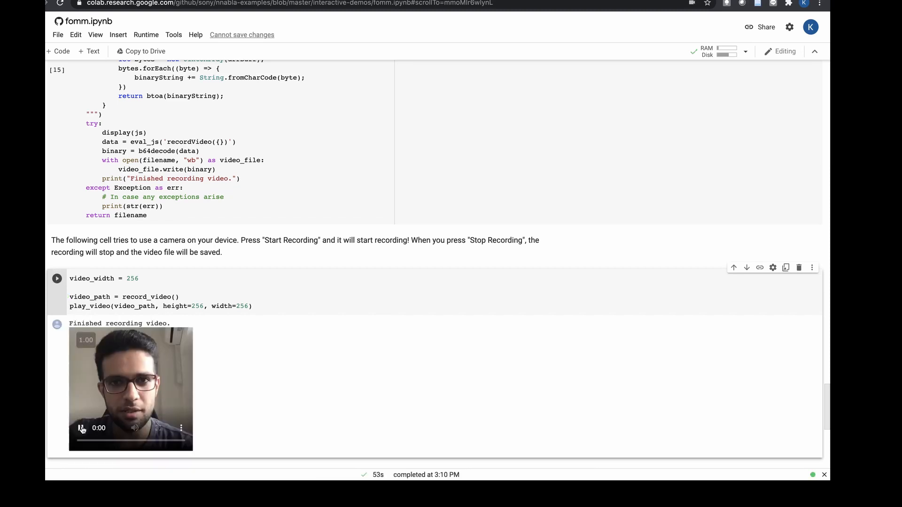
- Play the 14-second recorded webcam clip and scroll down to the animation cell
click(80, 428)
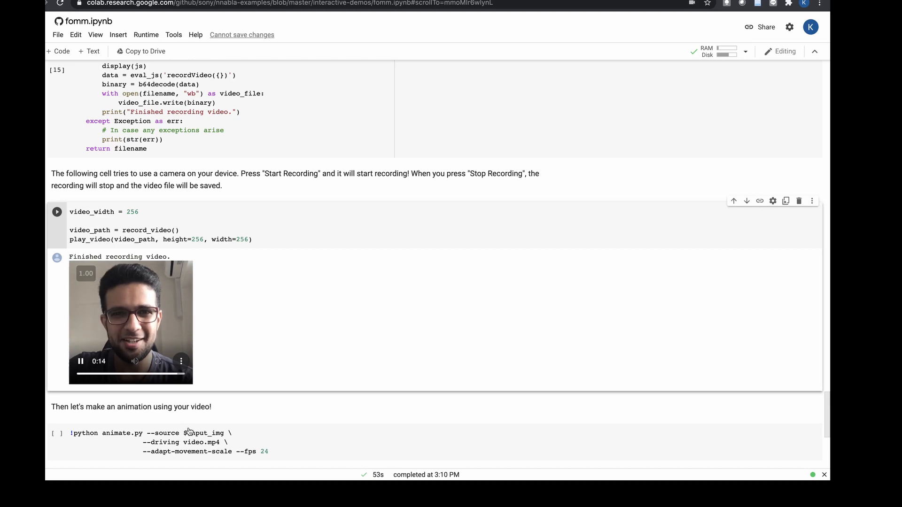
scroll(down, 3)
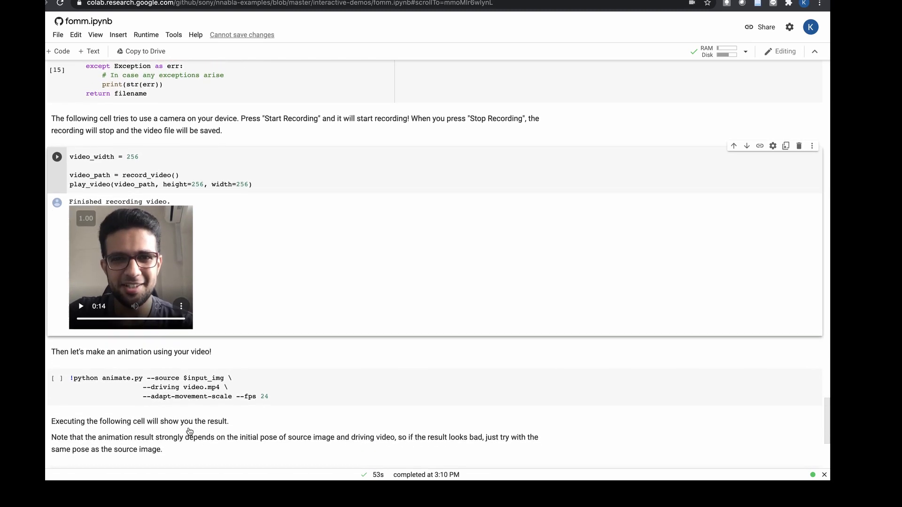
scroll(down, 3)
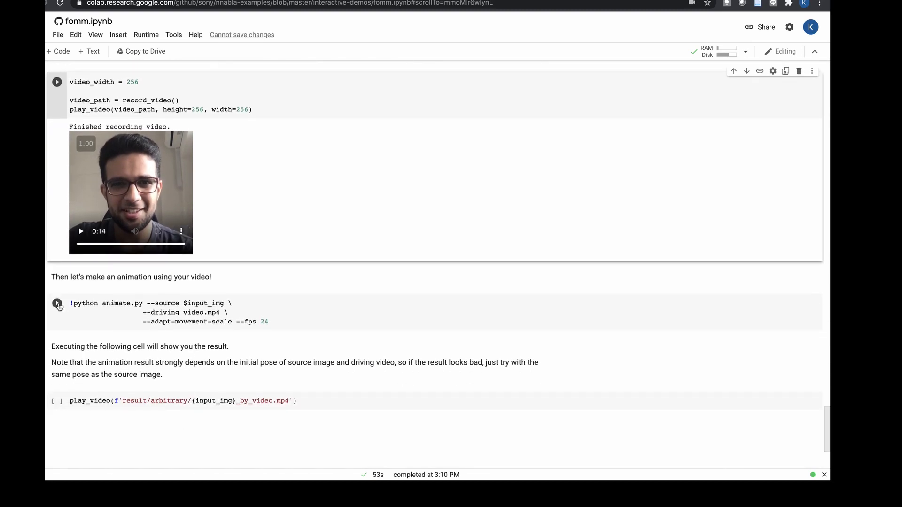
- Run the animate.py cell with --driving video.mp4 to process all 448 frames
click(57, 303)
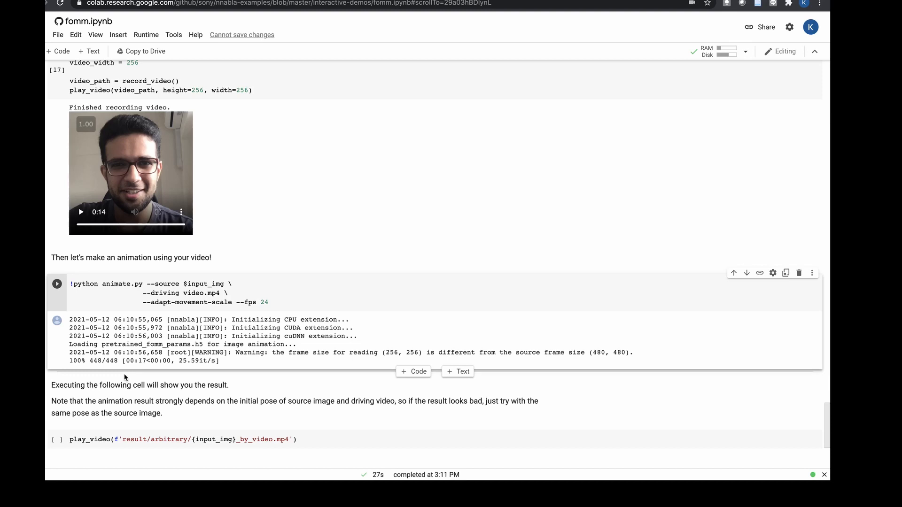
scroll(down, 3)
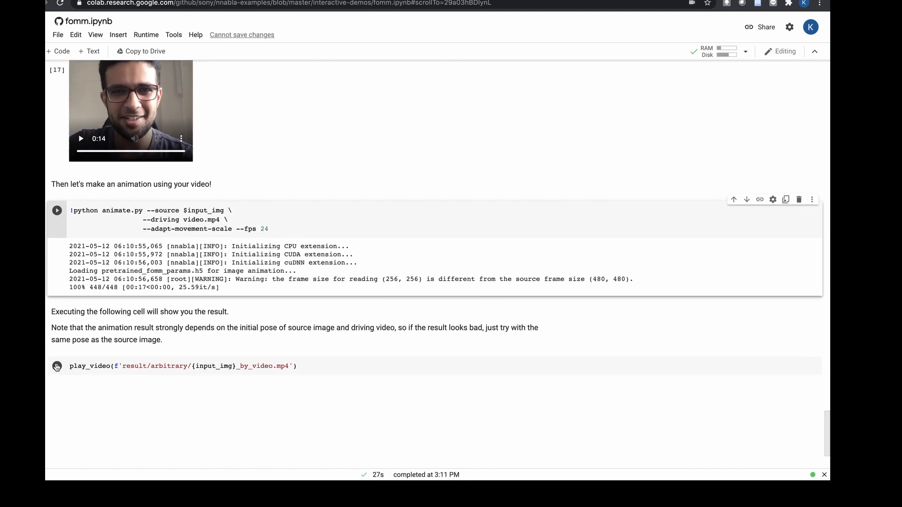
- Run the play_video cell to show the _by_video.mp4 result of the glasses-wearing face
click(57, 366)
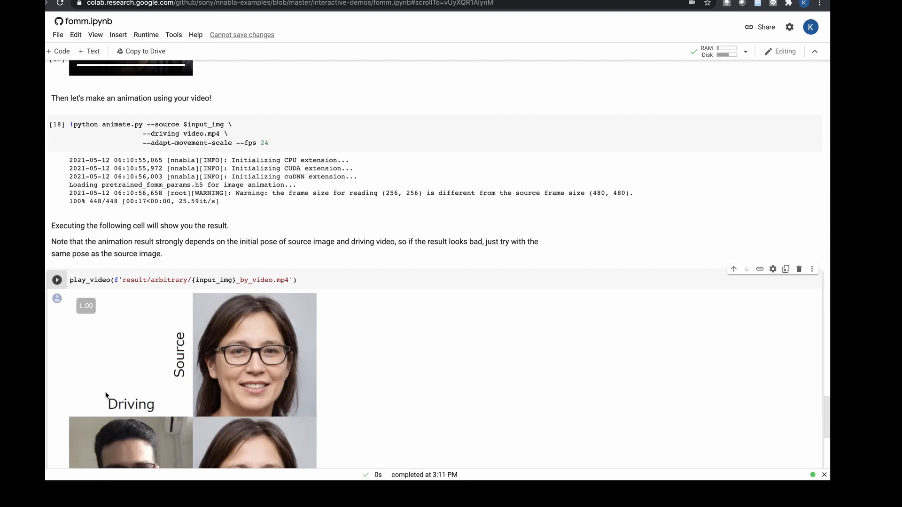
scroll(down, 3)
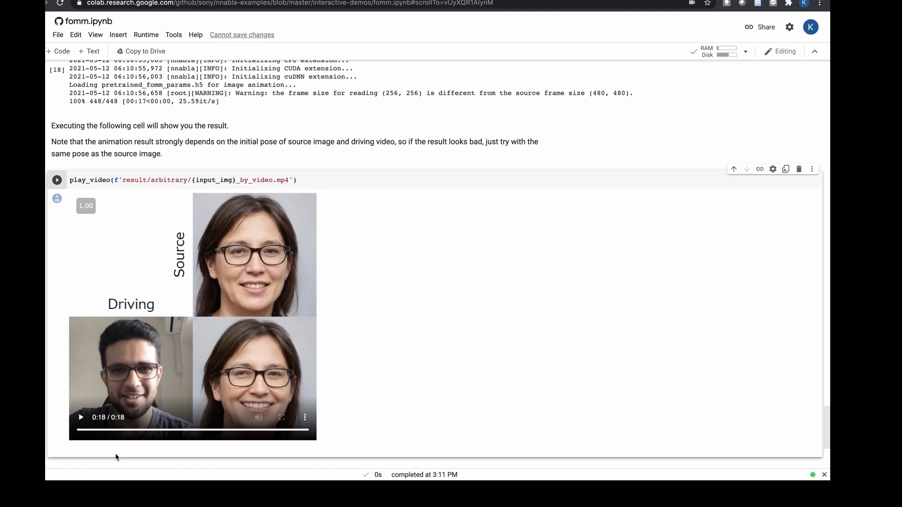
mouse_move(147, 470)
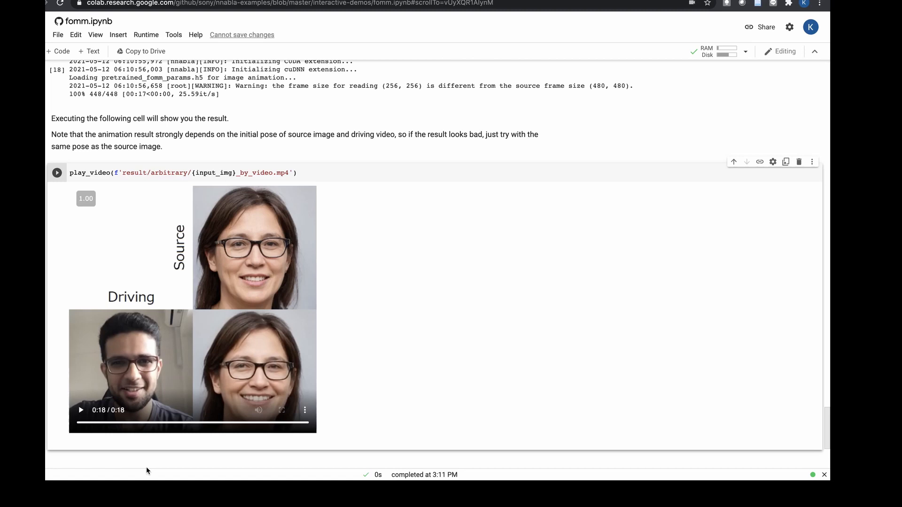
scroll(down, 3)
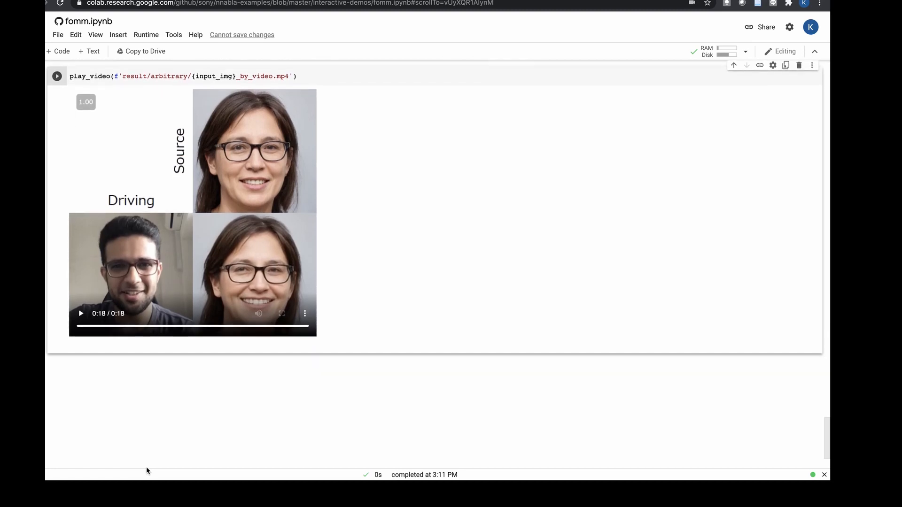